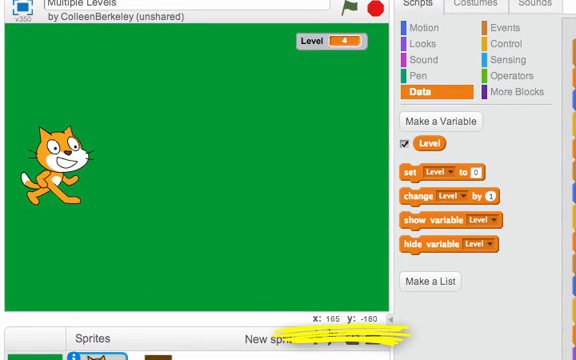
mouse_move(348, 310)
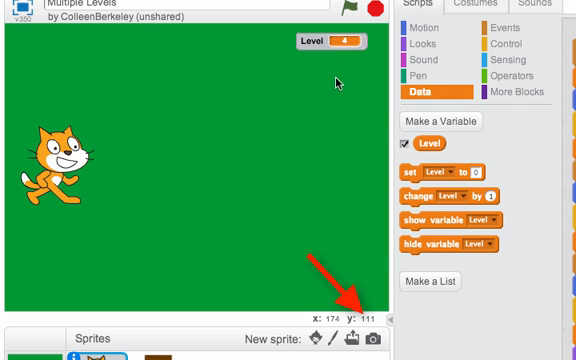
mouse_move(356, 96)
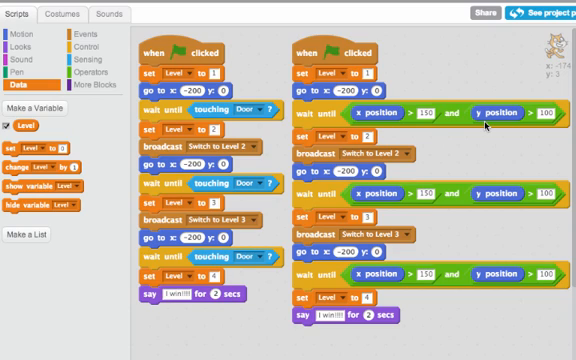
mouse_move(486, 128)
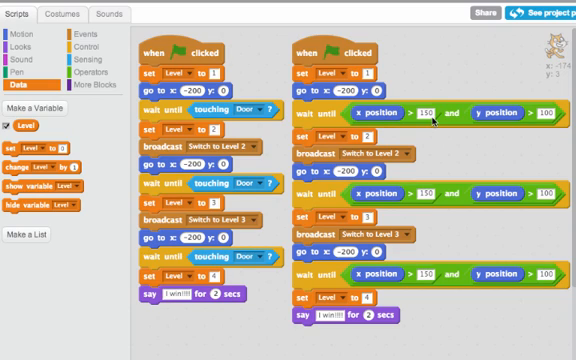